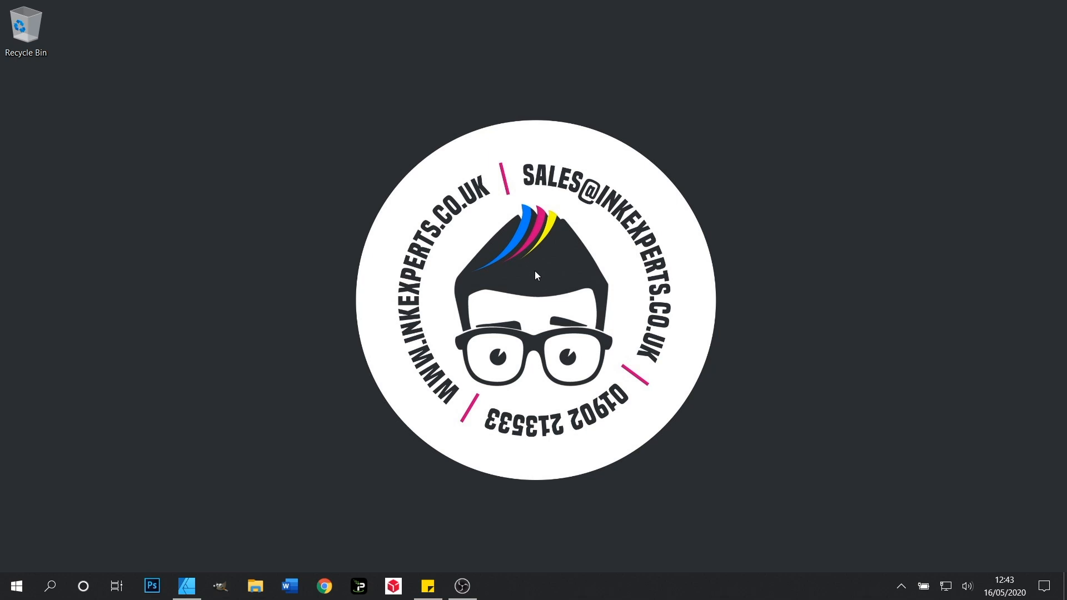
mouse_move(186, 586)
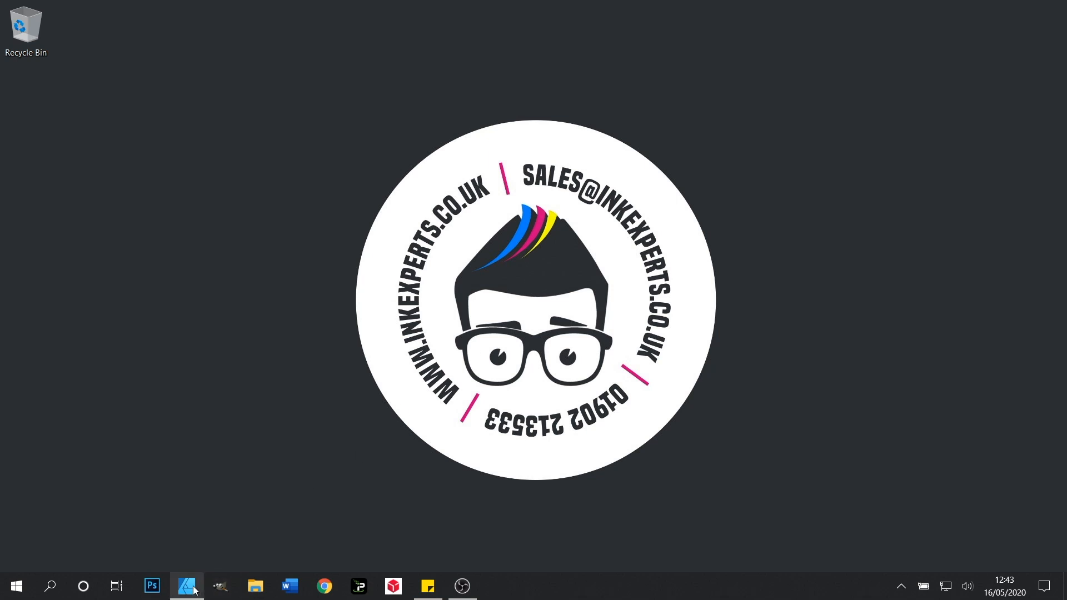
Step: Bring up the Sublimation Academy image and flip it horizontally via Layer > Transform
left_click(185, 586)
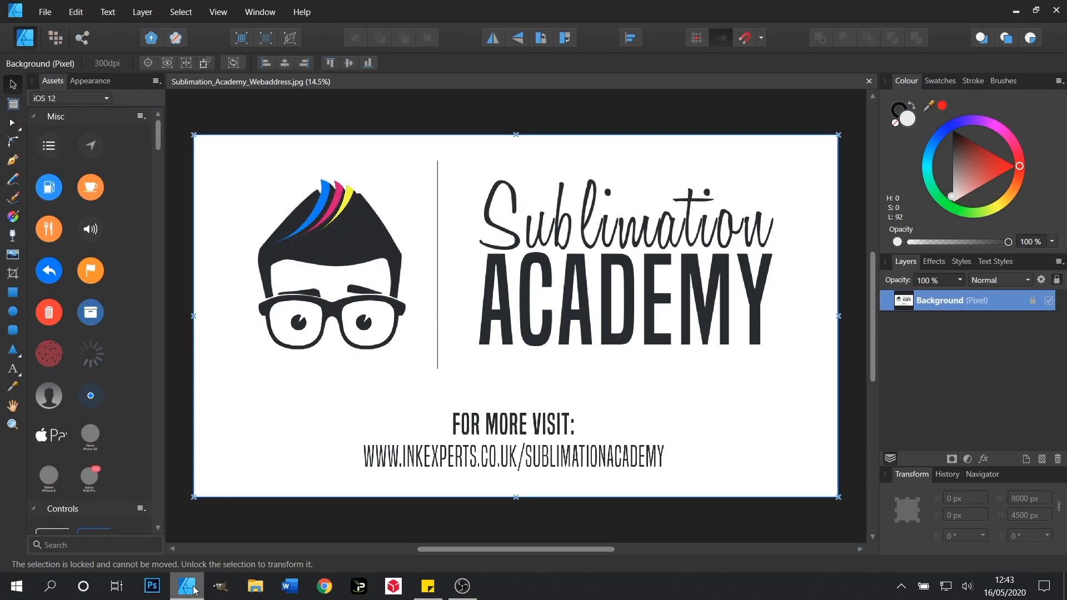
mouse_move(195, 348)
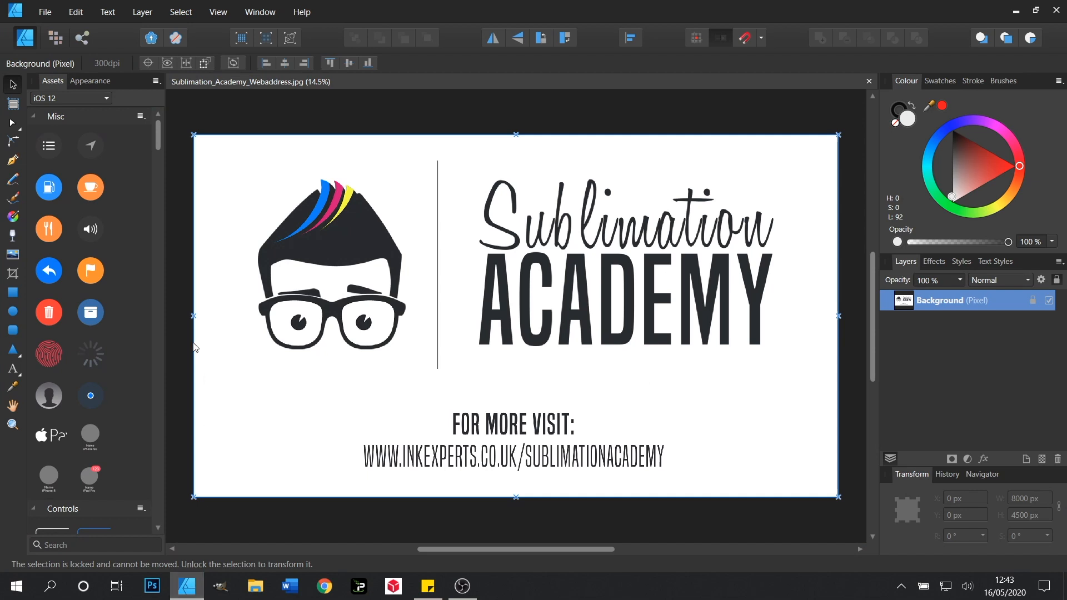
mouse_move(184, 143)
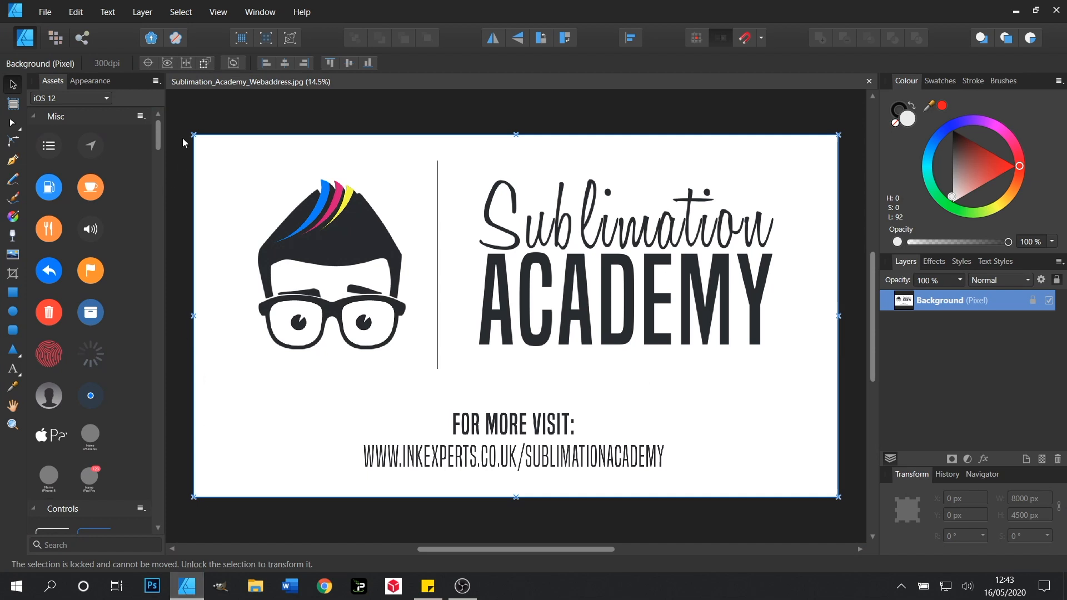
mouse_move(184, 131)
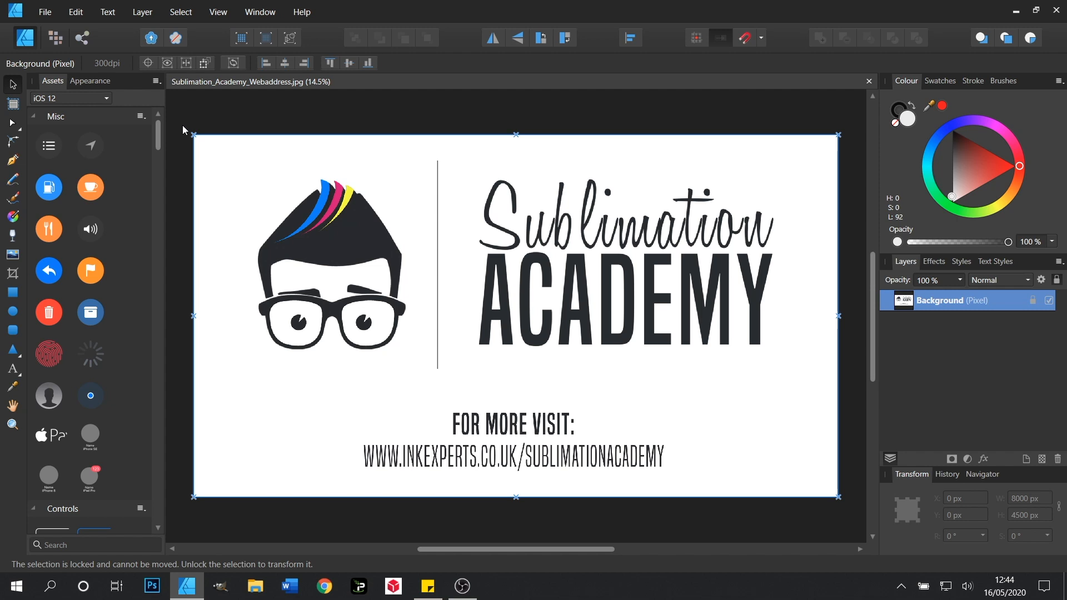
mouse_move(184, 114)
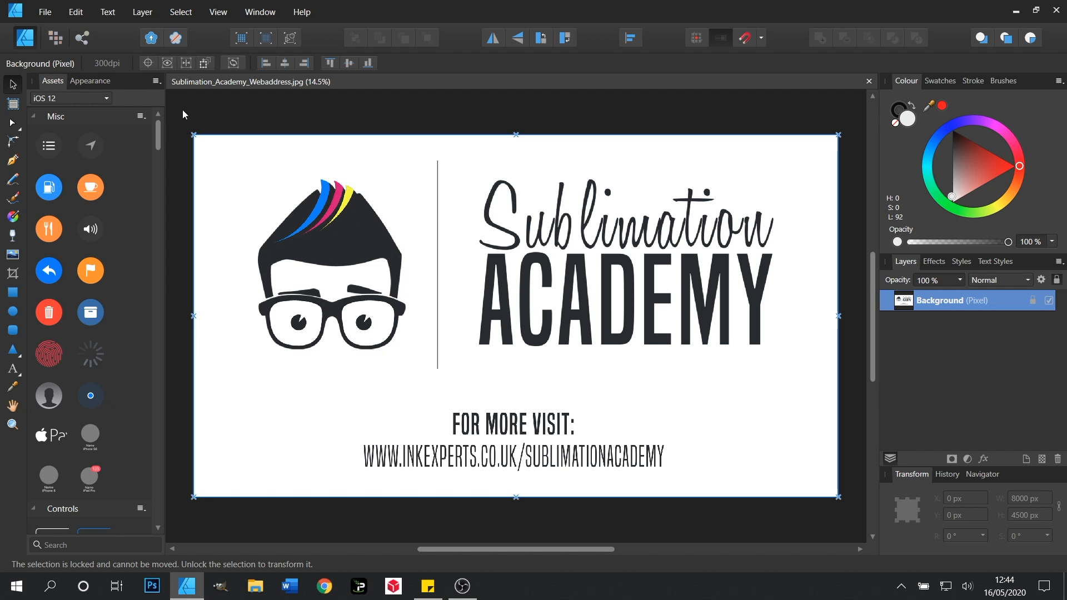
left_click(142, 11)
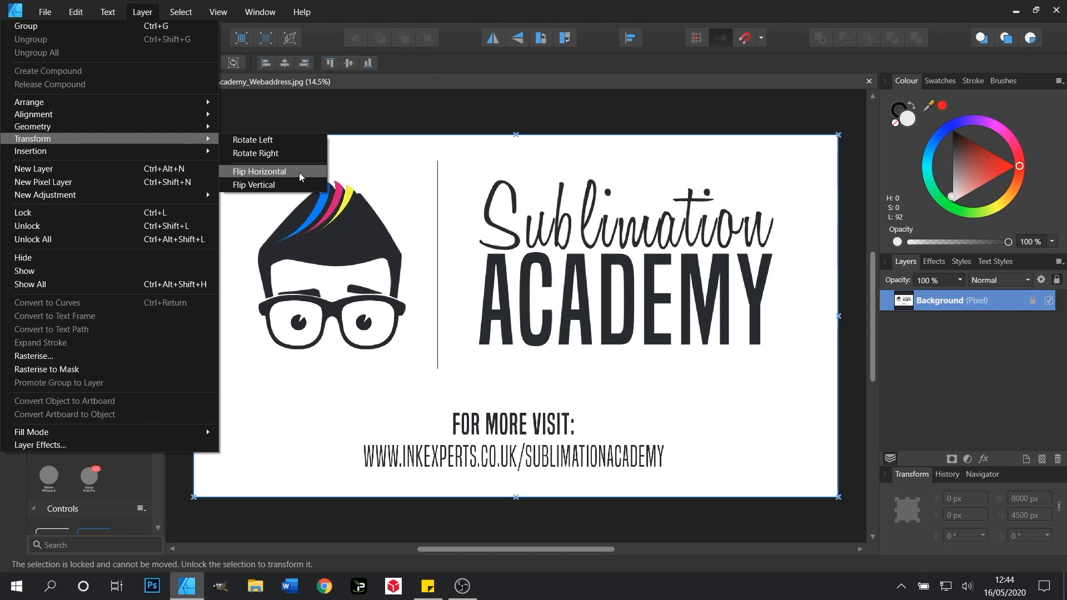
left_click(258, 171)
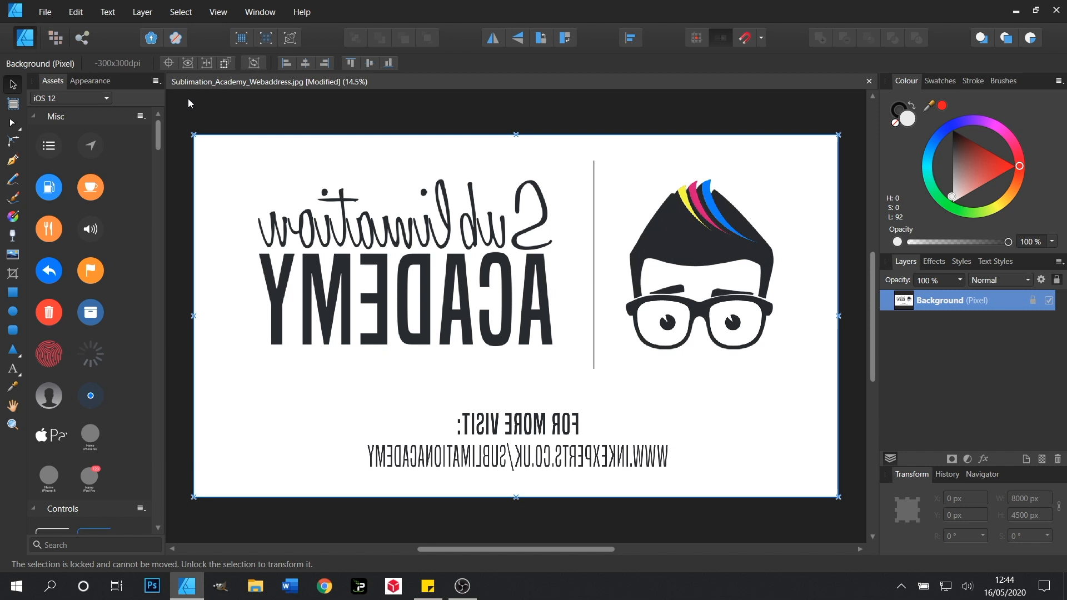
Step: Open the Print dialog from the File menu with the SAWGRASS SG400 printer selected
left_click(45, 12)
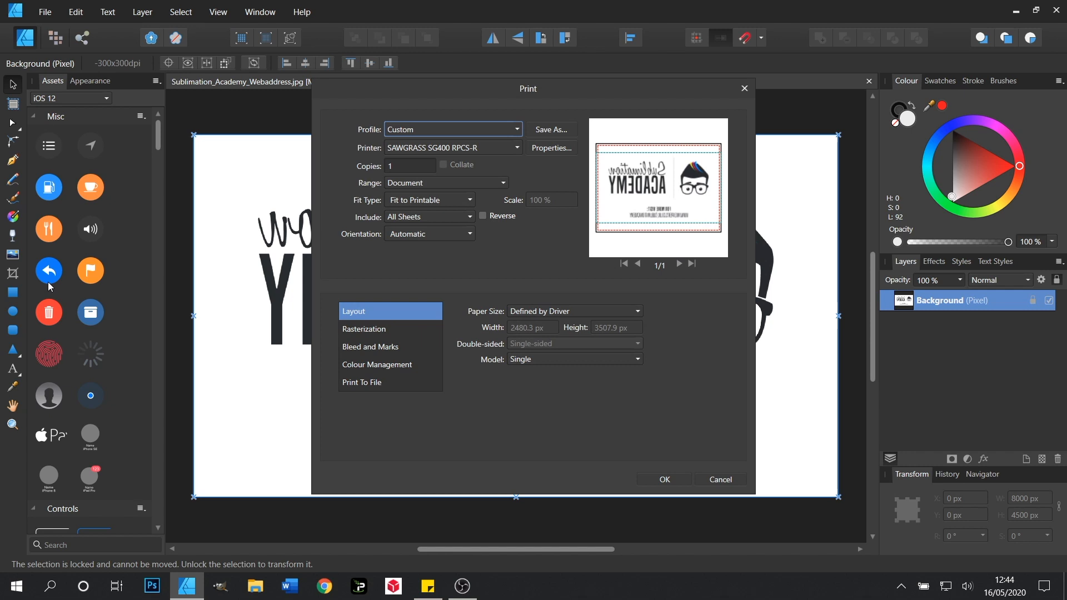
mouse_move(394, 154)
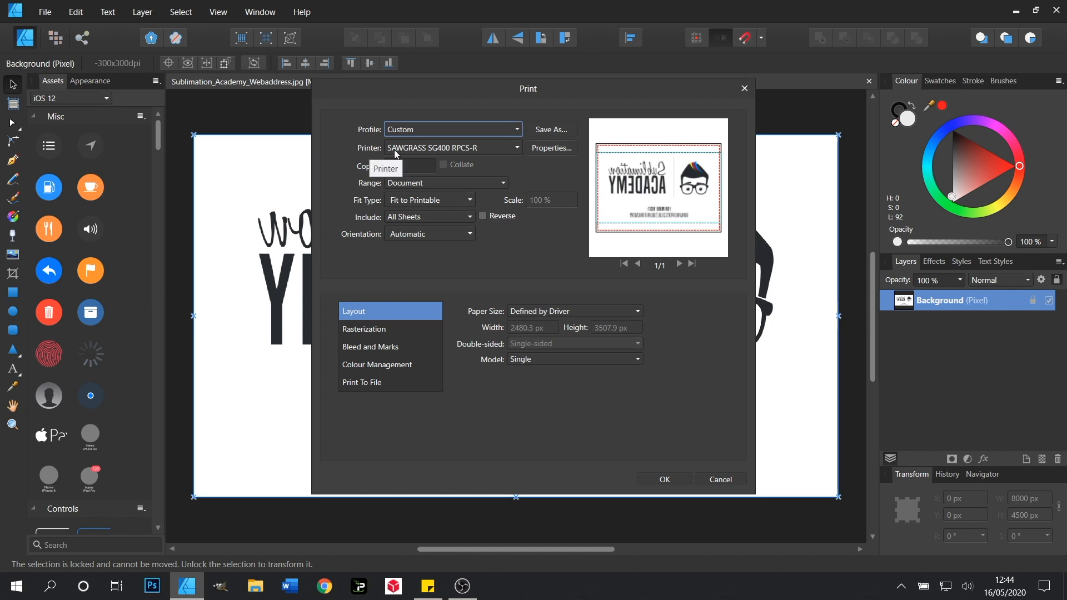
mouse_move(470, 157)
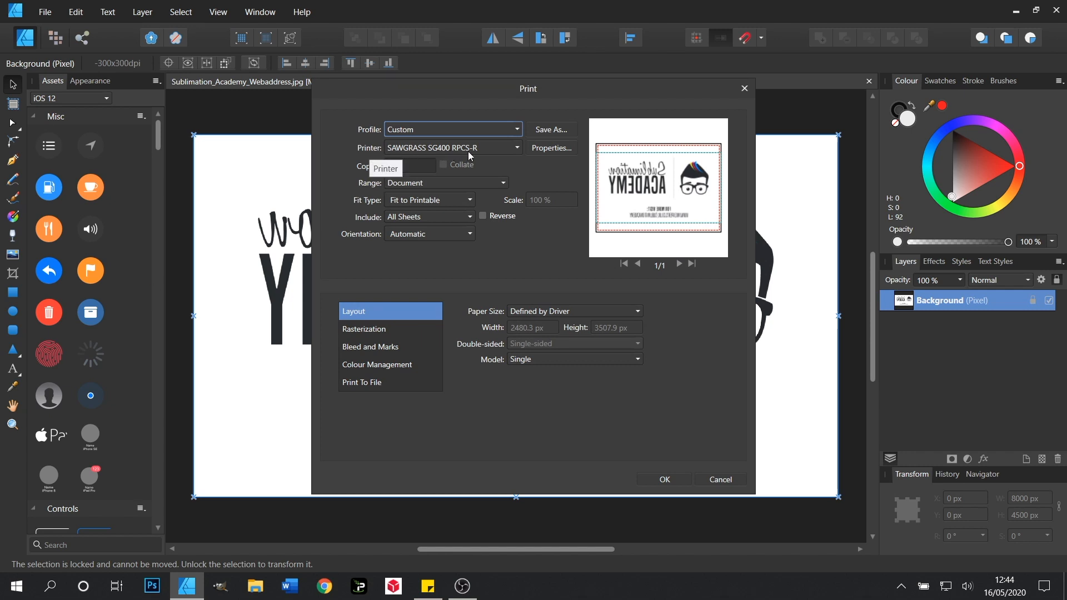
mouse_move(478, 277)
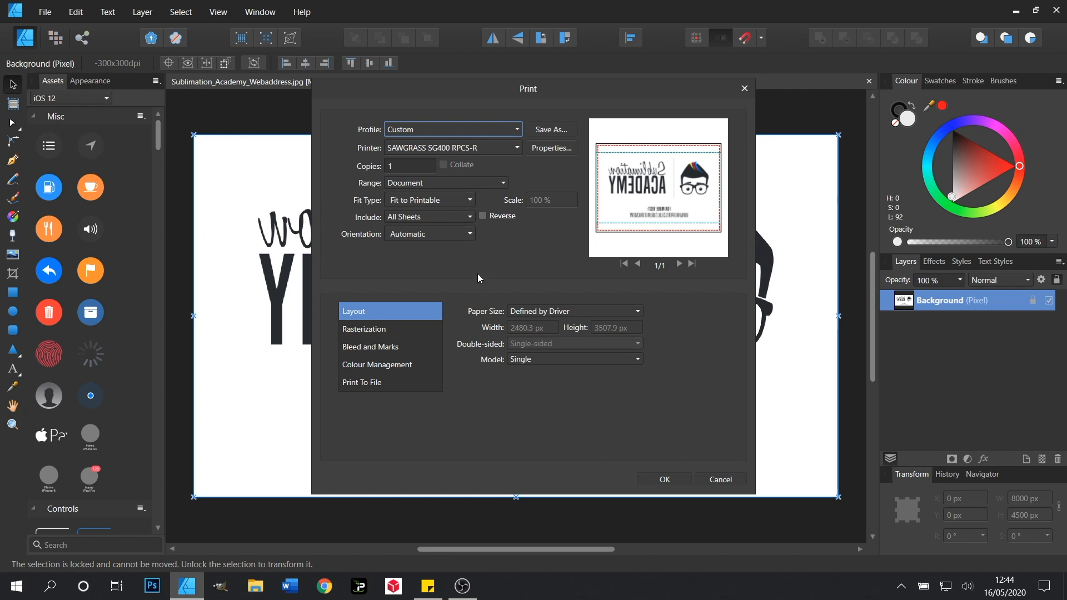
mouse_move(439, 342)
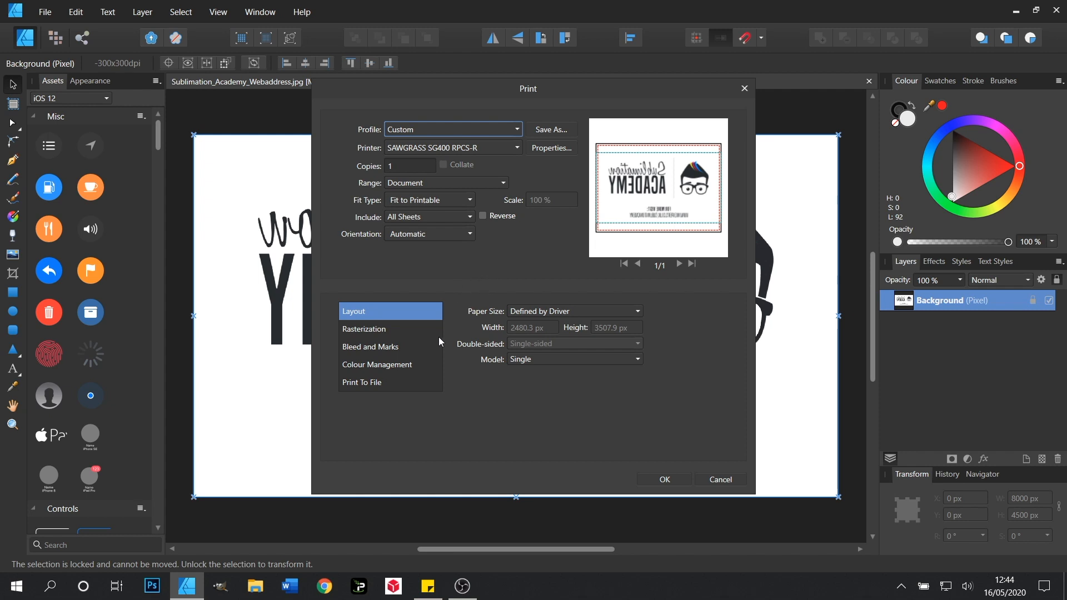
mouse_move(408, 369)
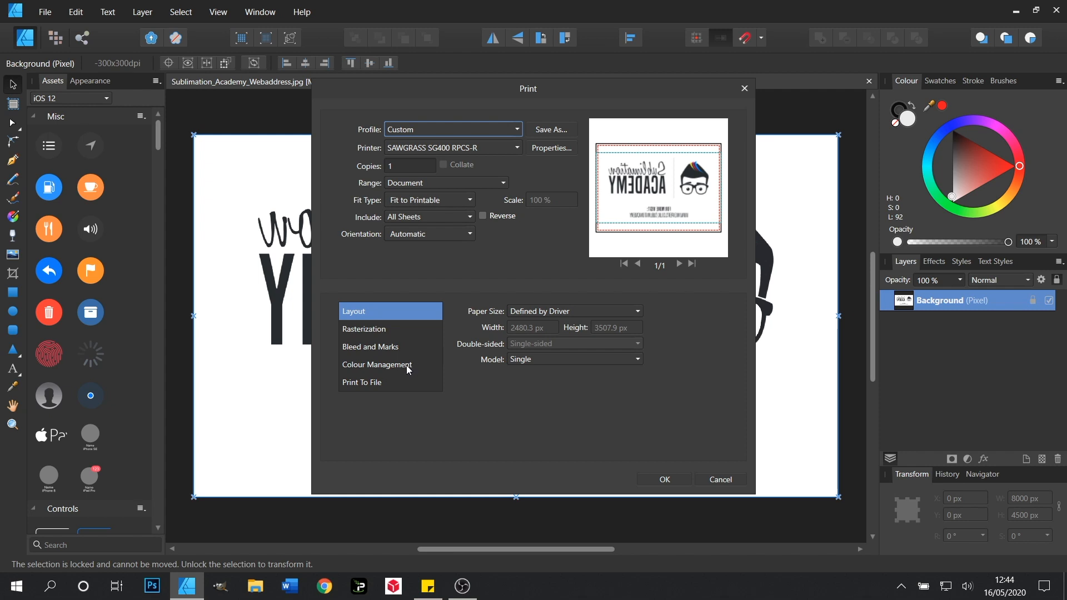
Step: Under Colour Management, choose InkExperts_SawgrassSG400_Sublistyle_Style.icm as the printer profile
left_click(377, 364)
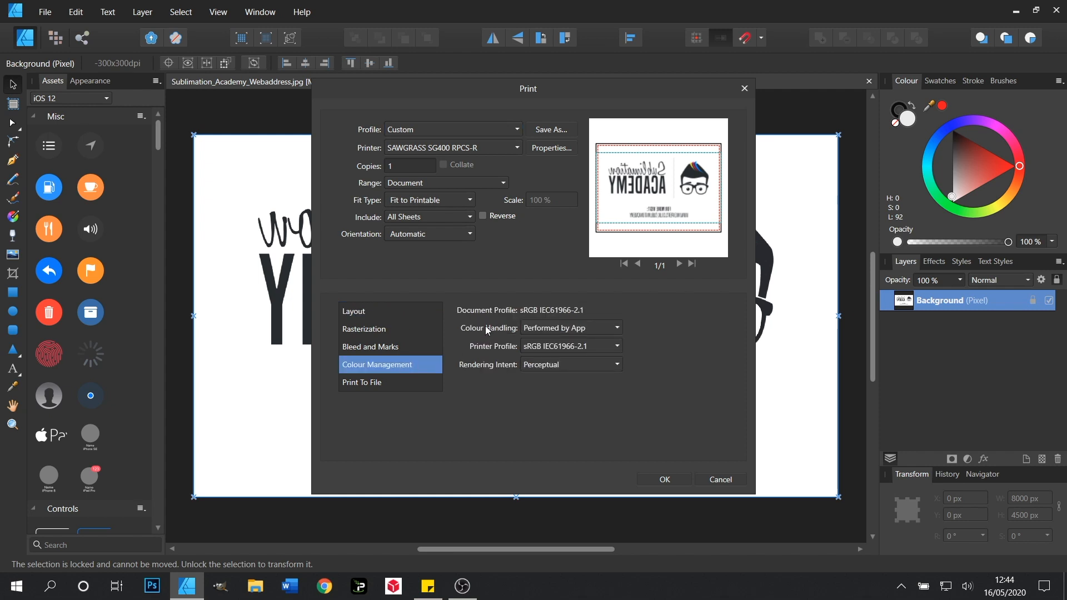
mouse_move(613, 334)
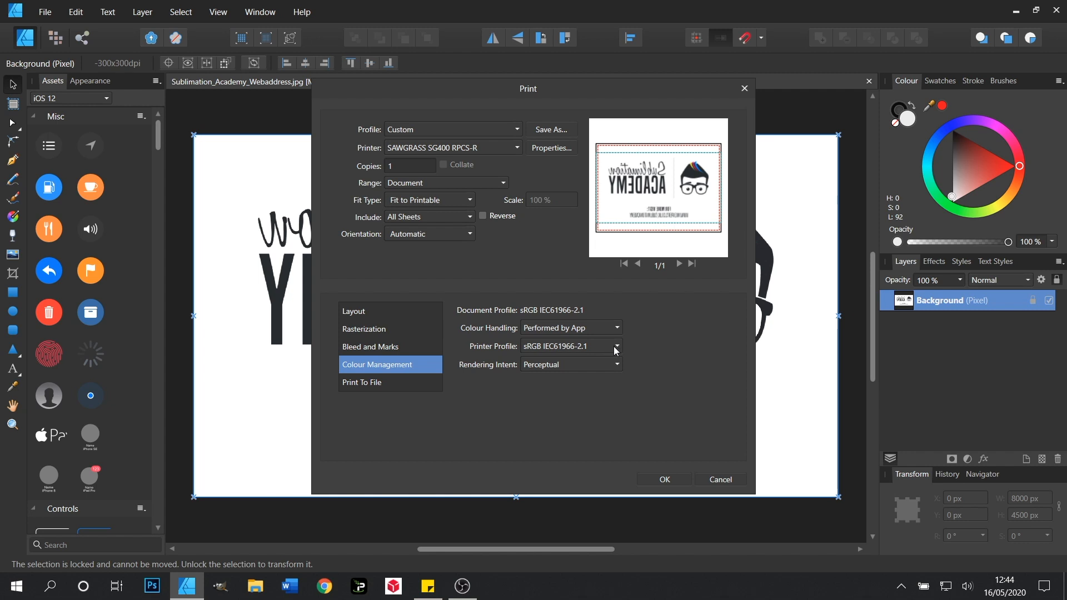
left_click(615, 350)
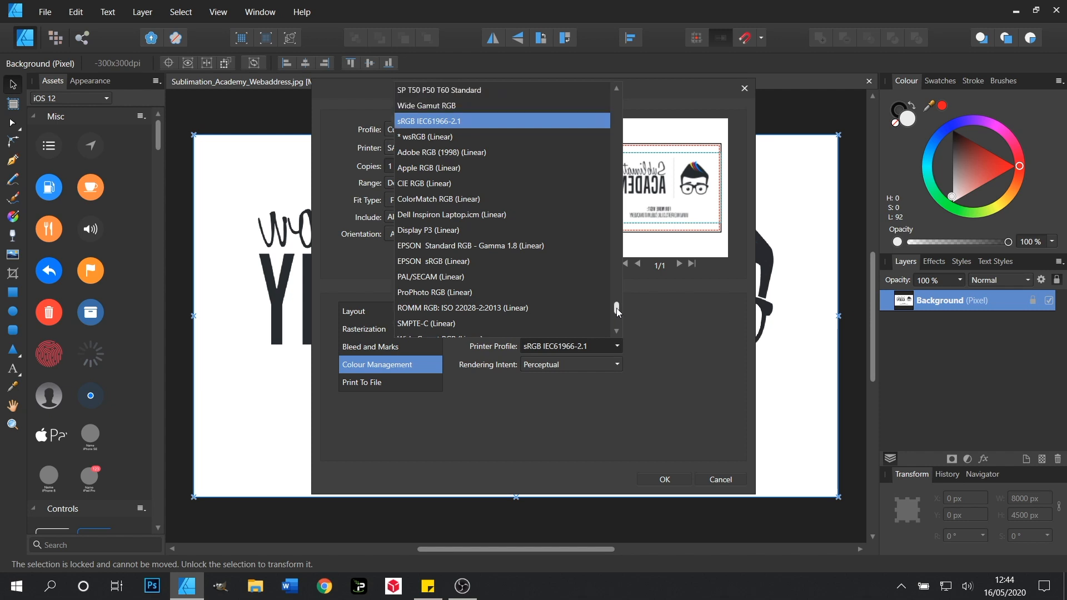
scroll("down", 3)
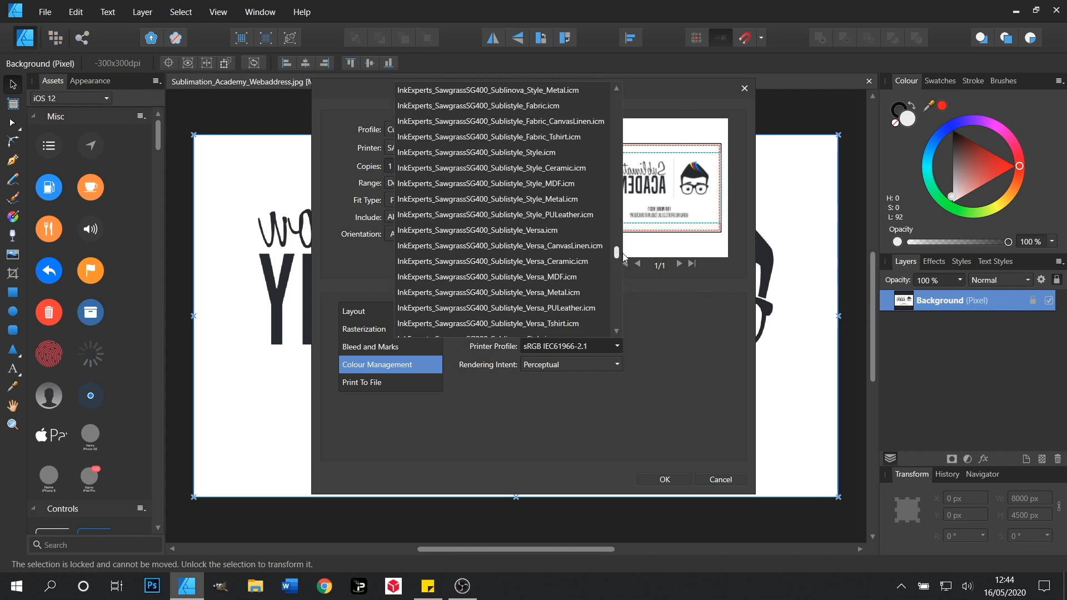
scroll("up", 3)
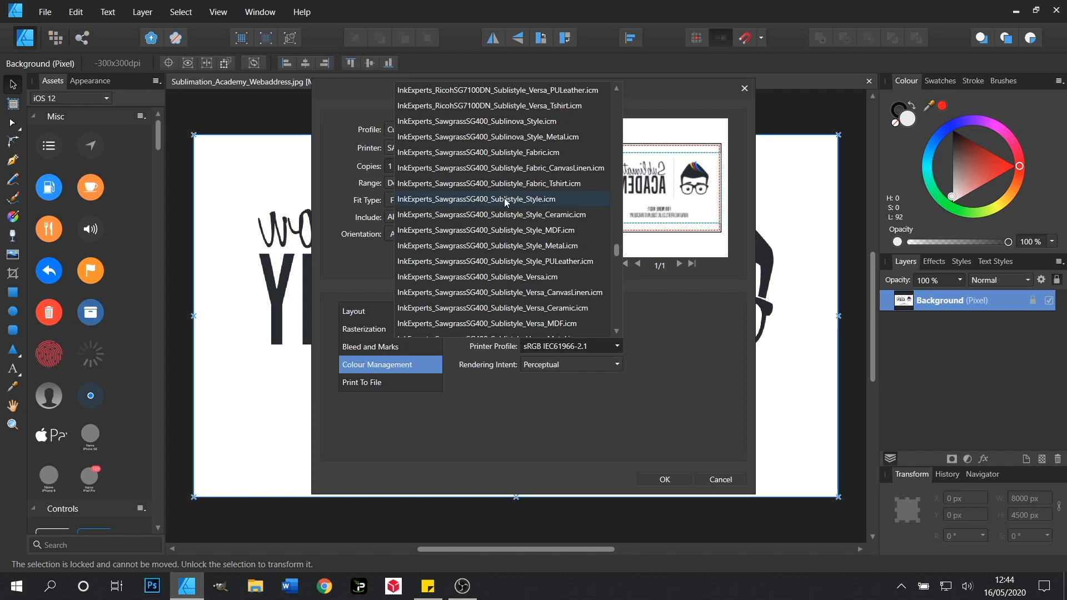
left_click(478, 199)
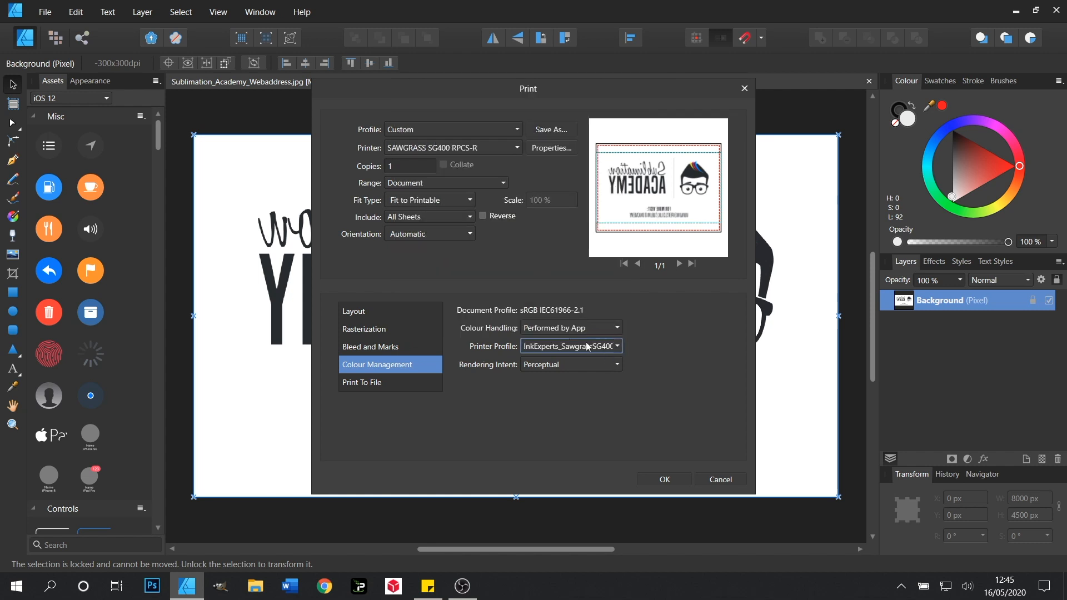
mouse_move(474, 371)
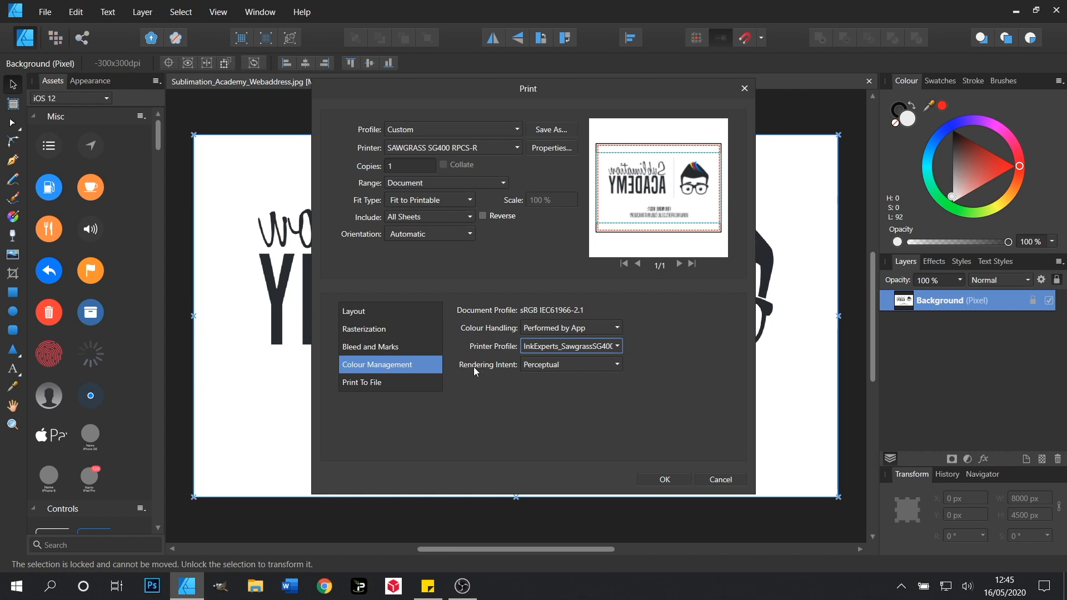
mouse_move(614, 370)
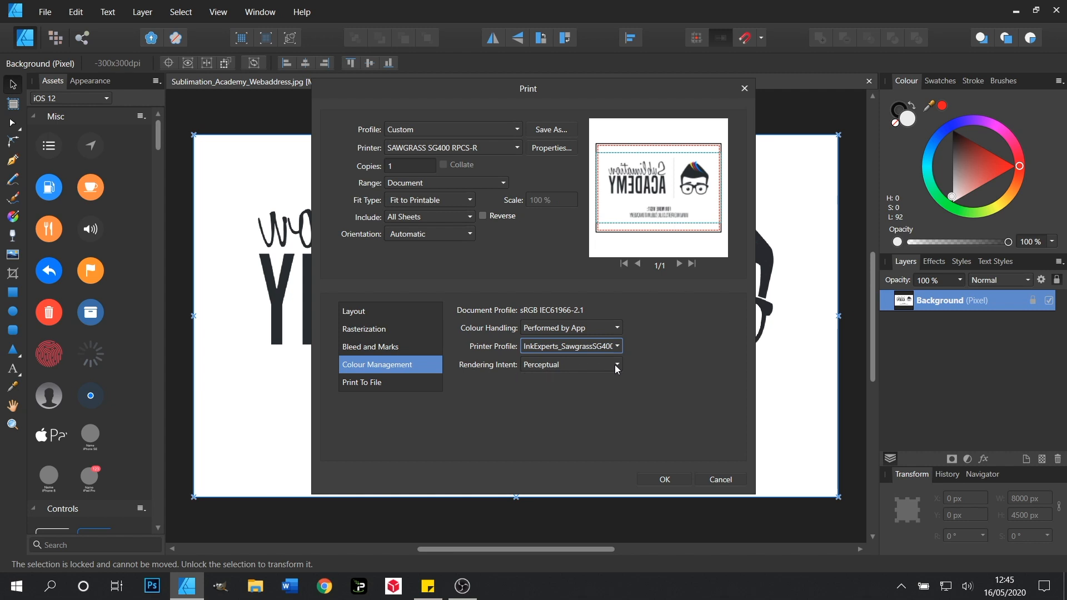
left_click(615, 367)
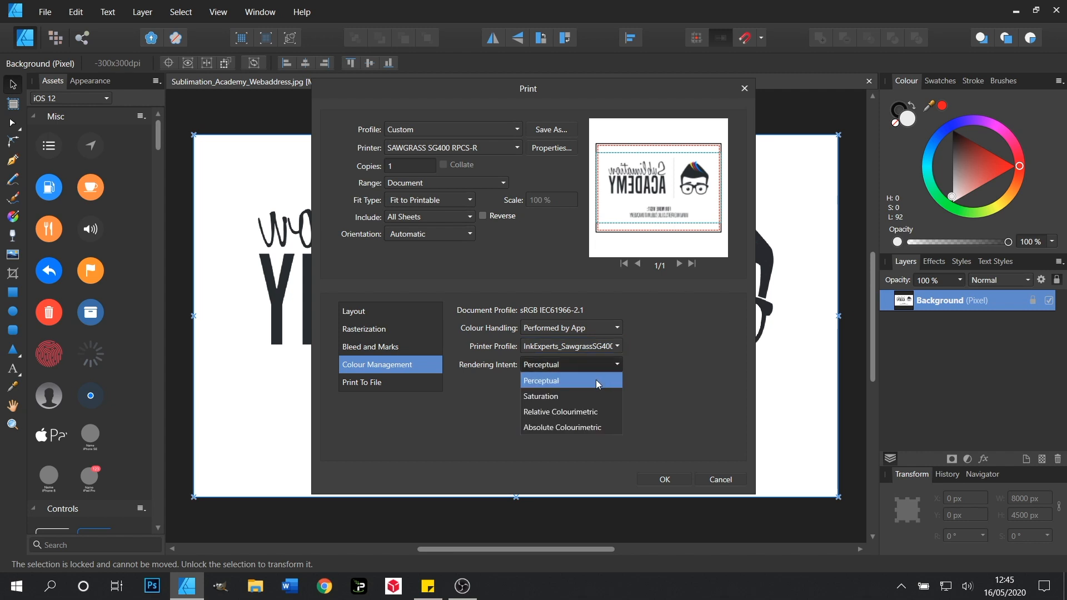
mouse_move(587, 415)
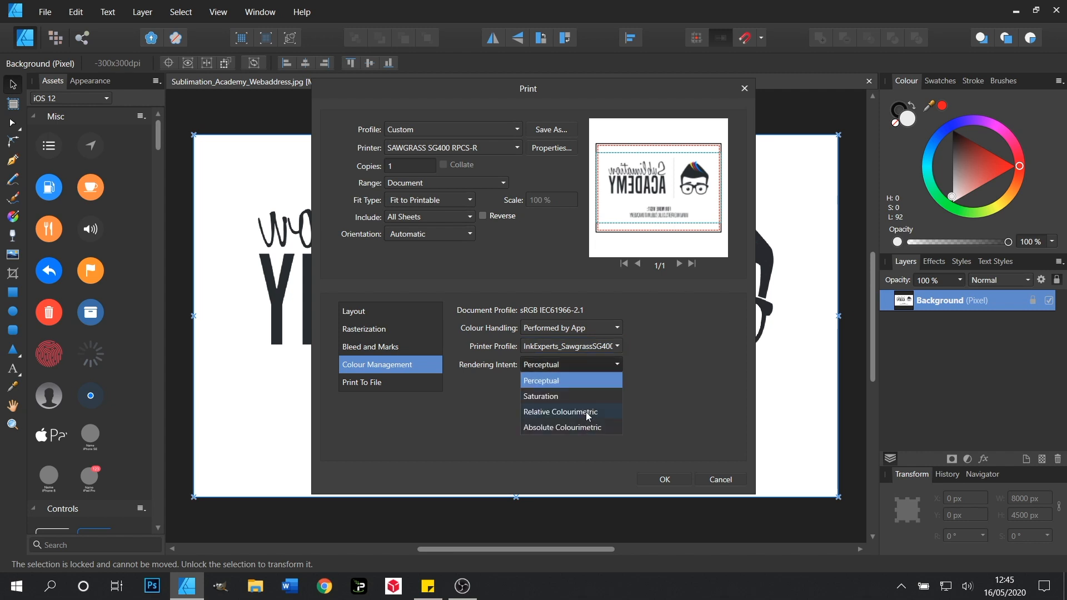
mouse_move(592, 385)
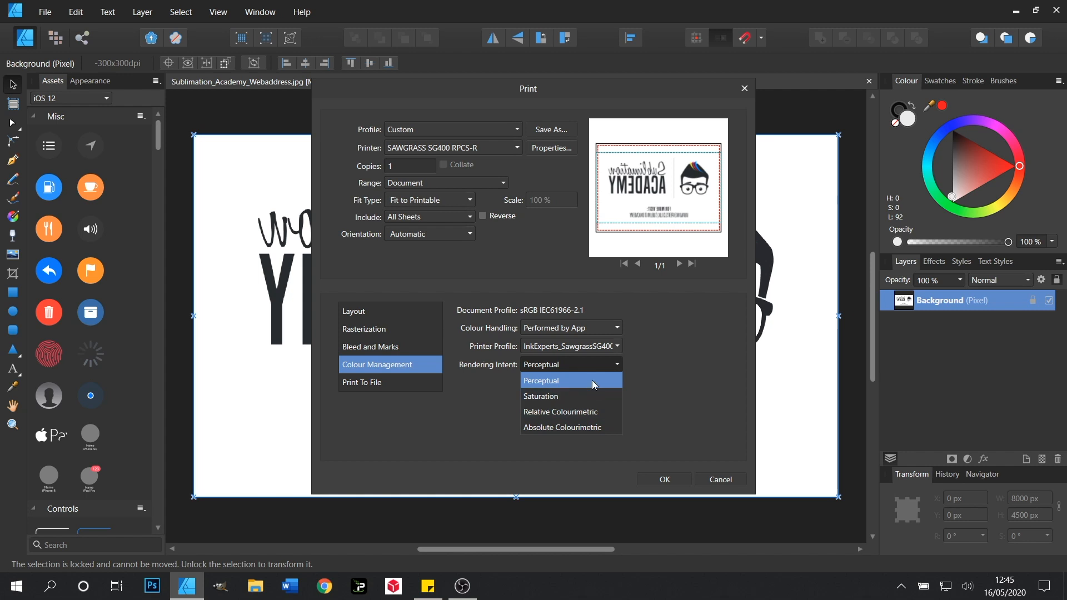
mouse_move(589, 413)
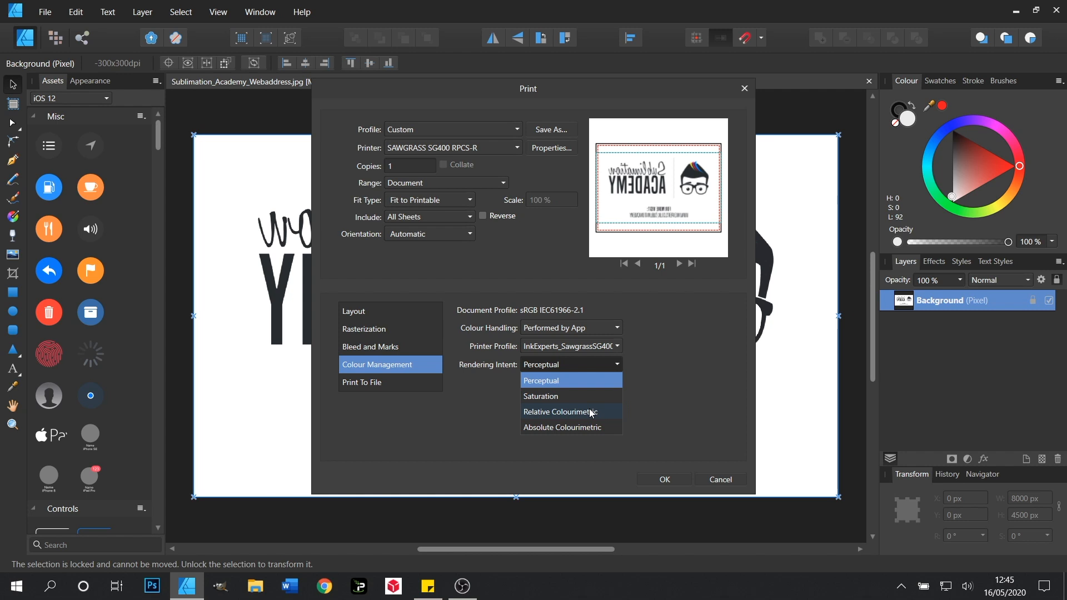
mouse_move(592, 400)
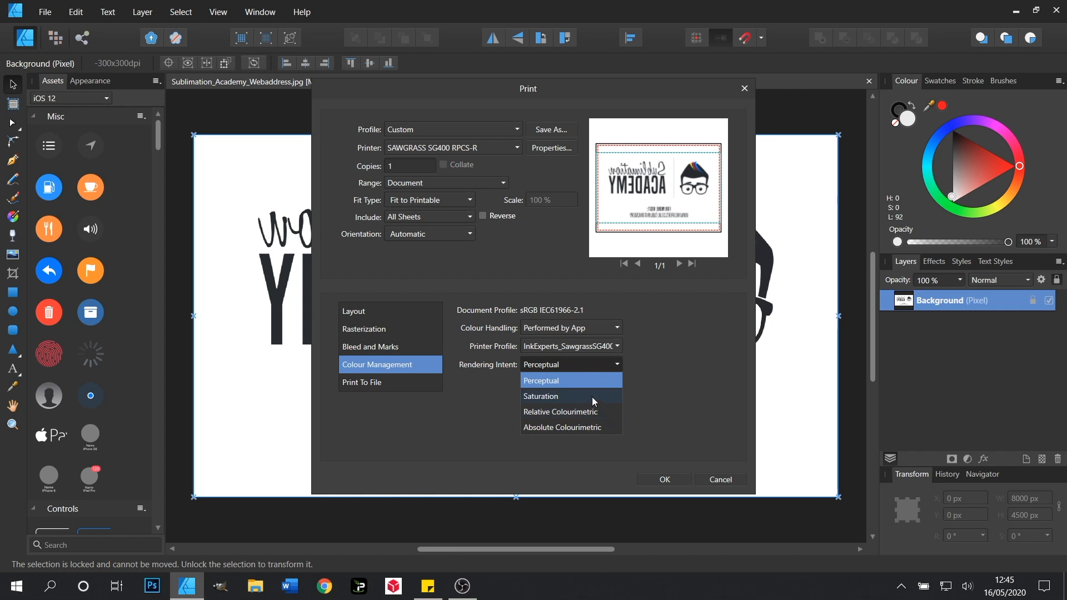
mouse_move(598, 381)
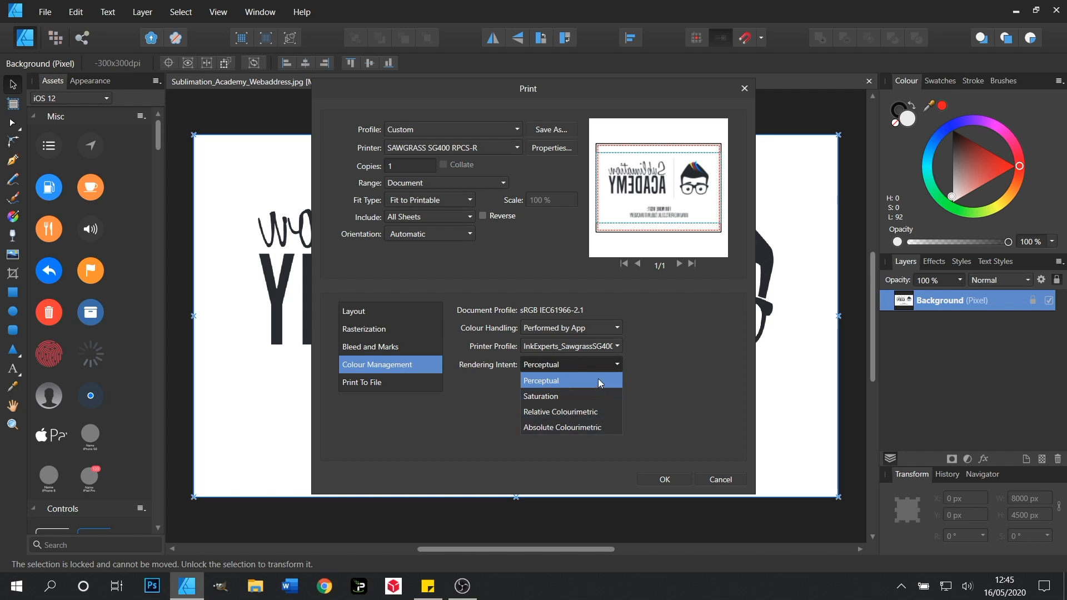
mouse_move(617, 371)
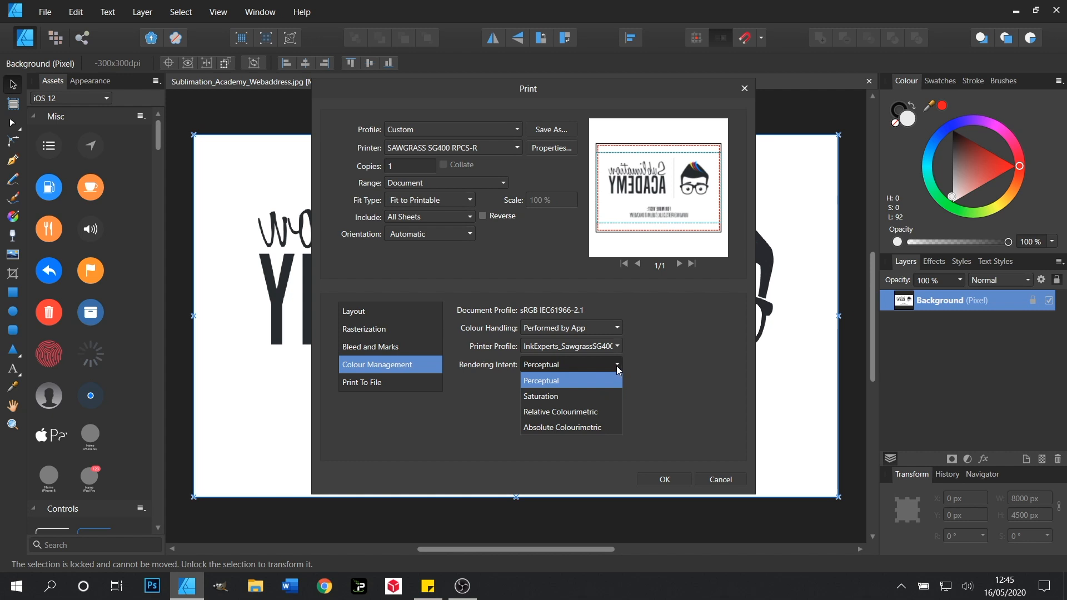
left_click(570, 380)
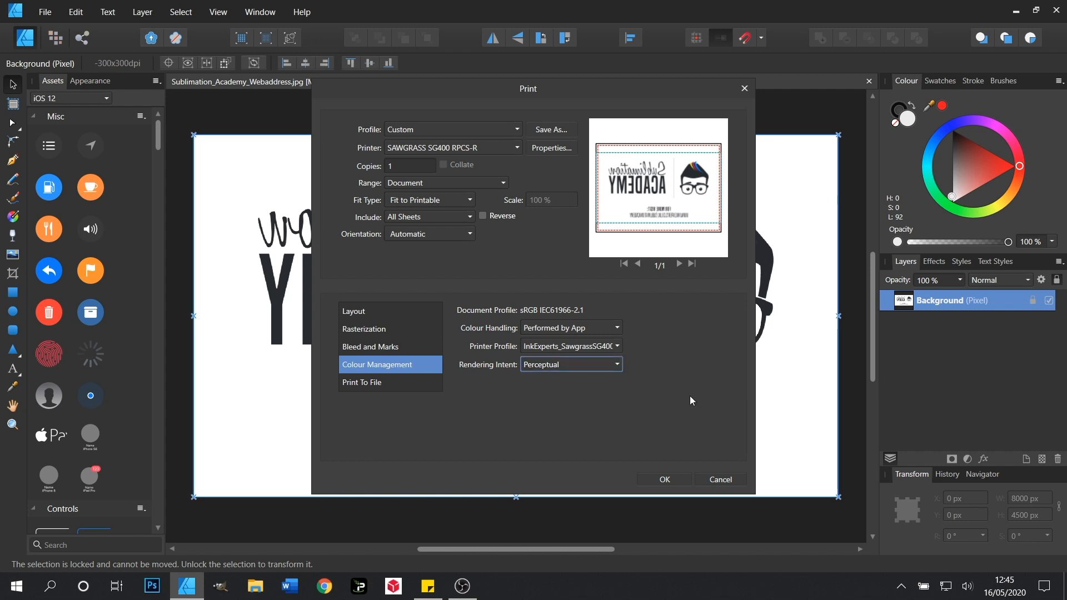
mouse_move(694, 385)
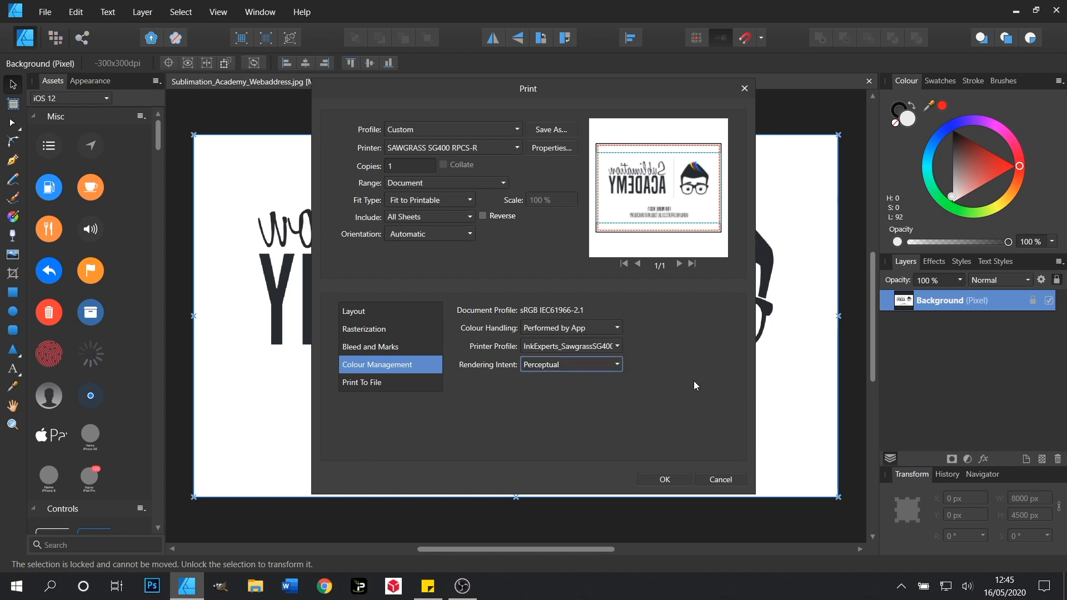
mouse_move(545, 152)
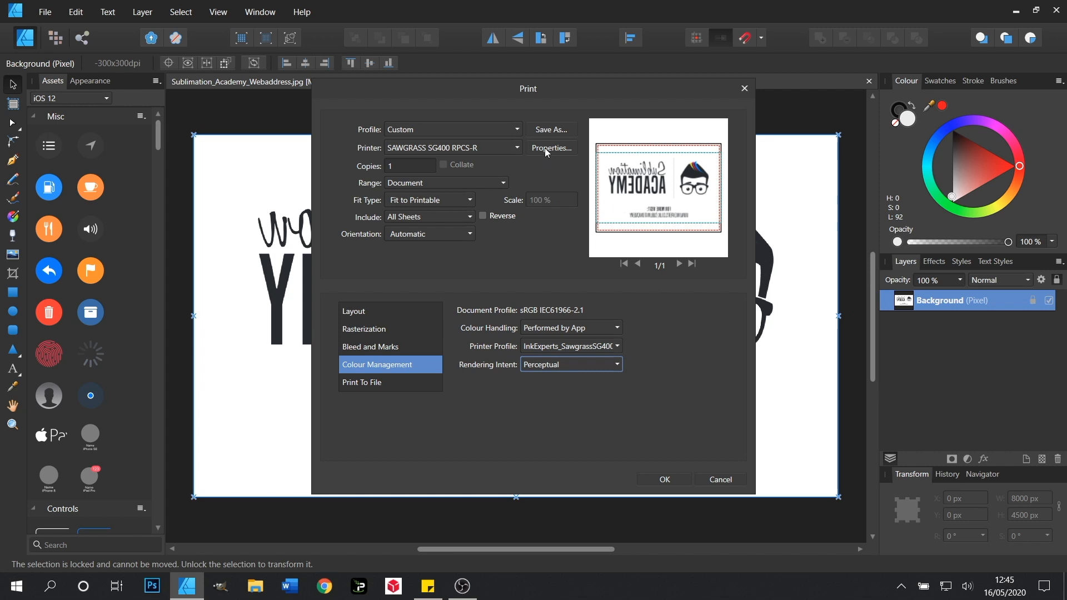
mouse_move(551, 148)
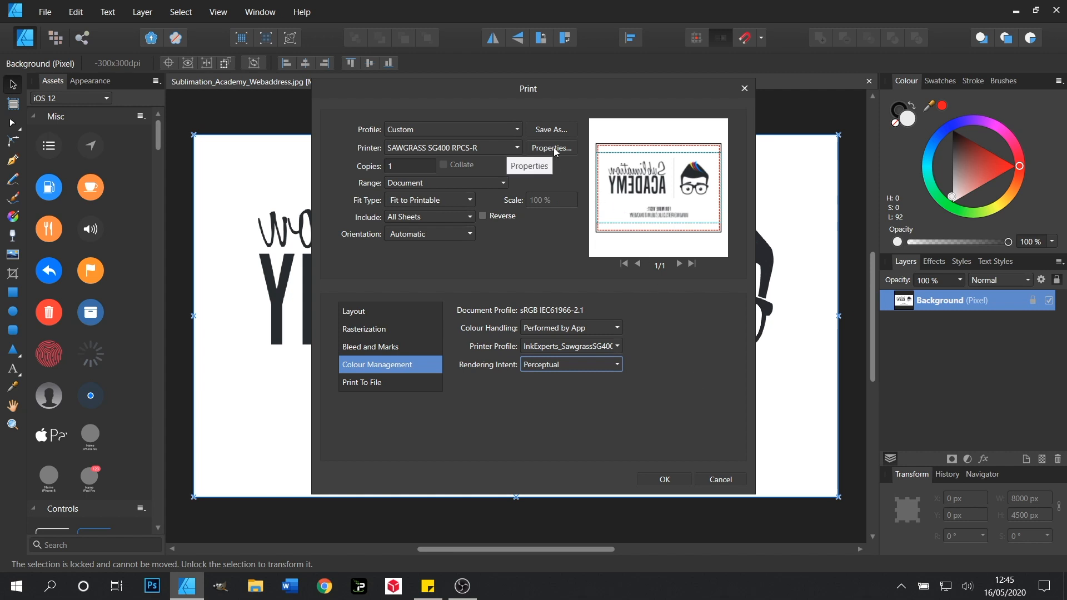
Step: In the SG400 printer properties' Detailed Settings, change Paper Type from Plain to Glossy
left_click(551, 148)
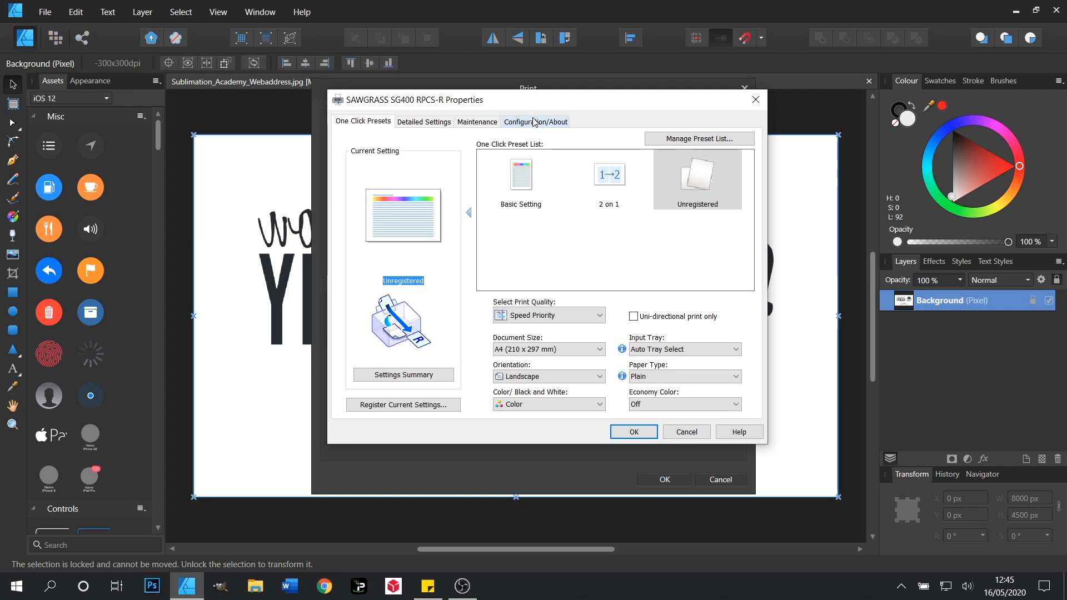
mouse_move(424, 123)
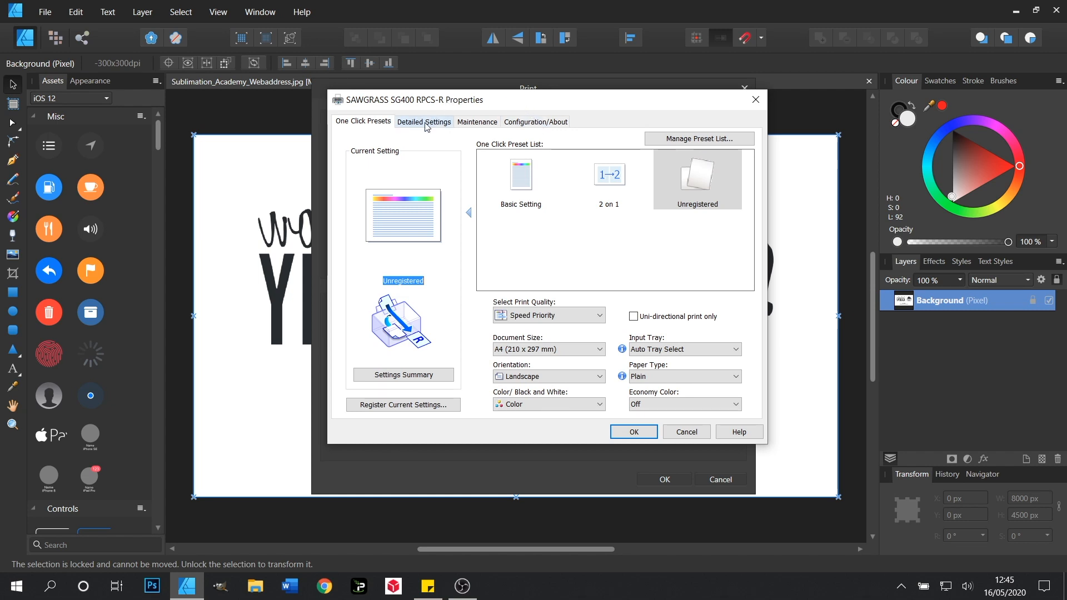
left_click(423, 121)
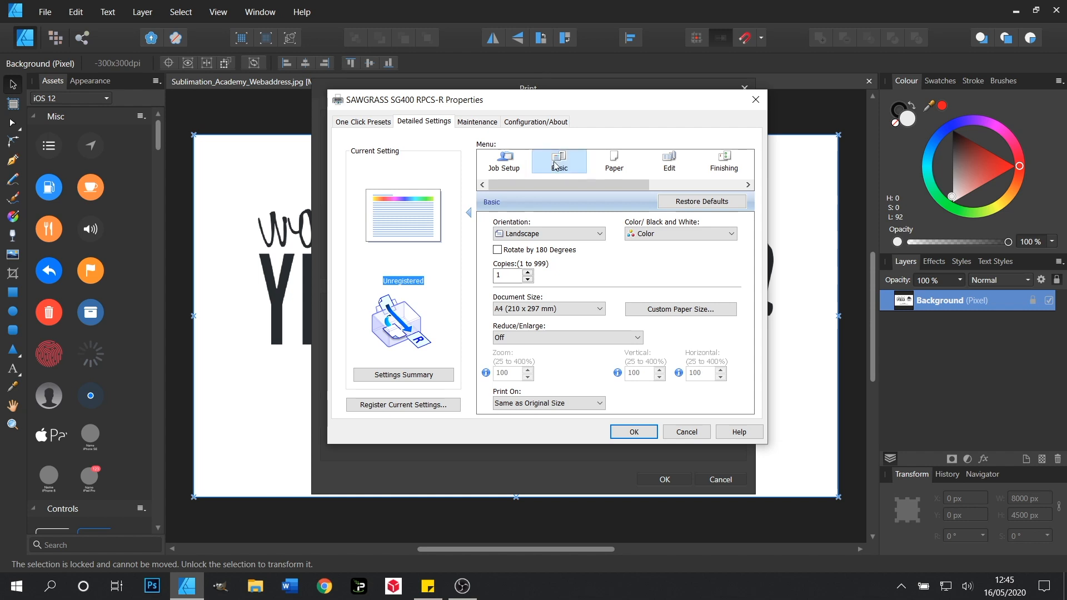
left_click(612, 161)
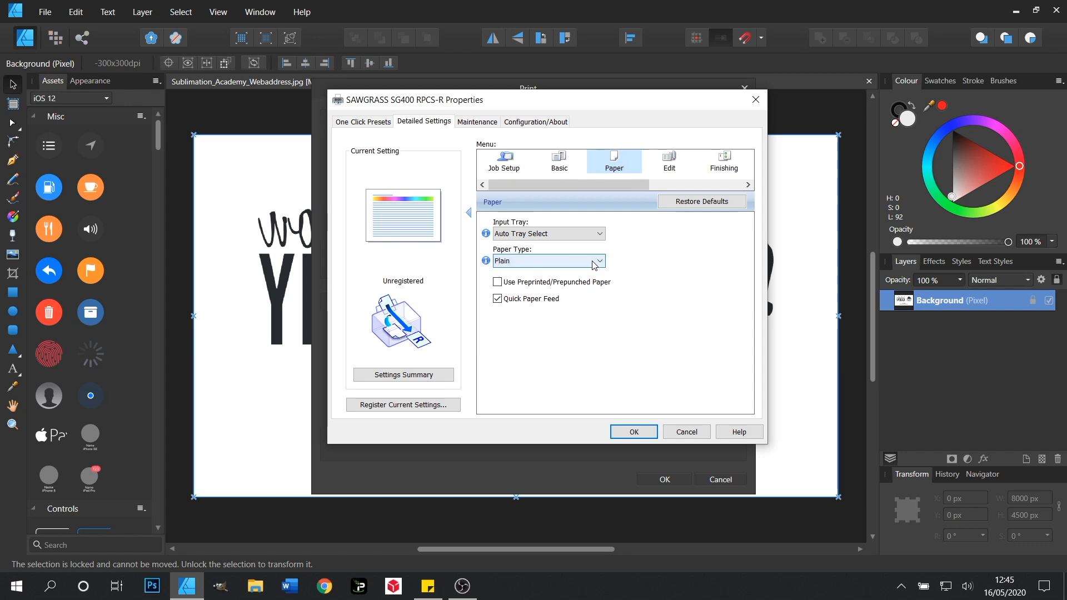
left_click(597, 261)
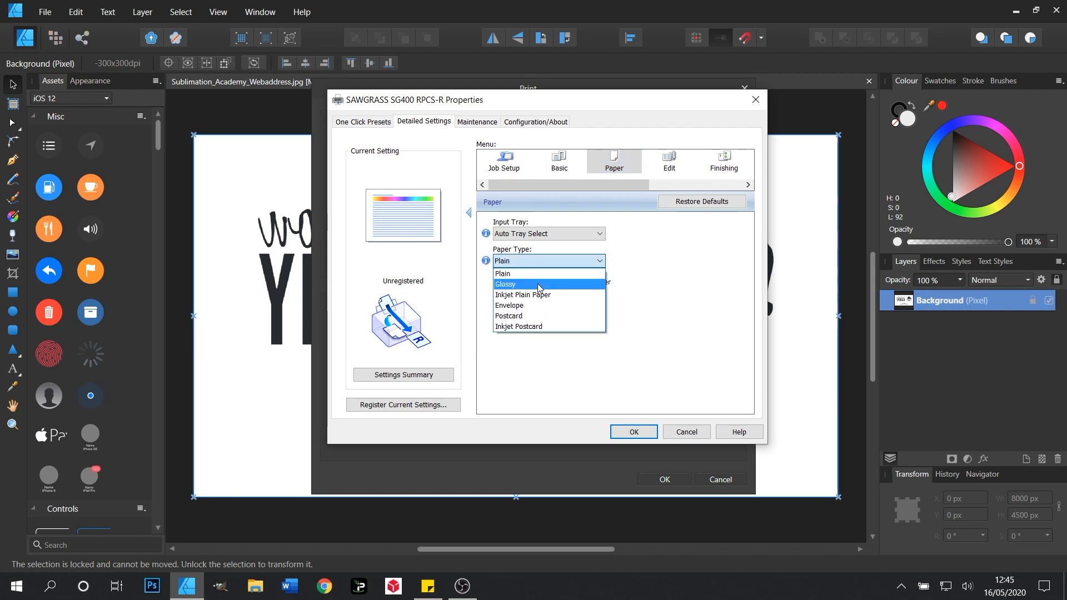
left_click(505, 284)
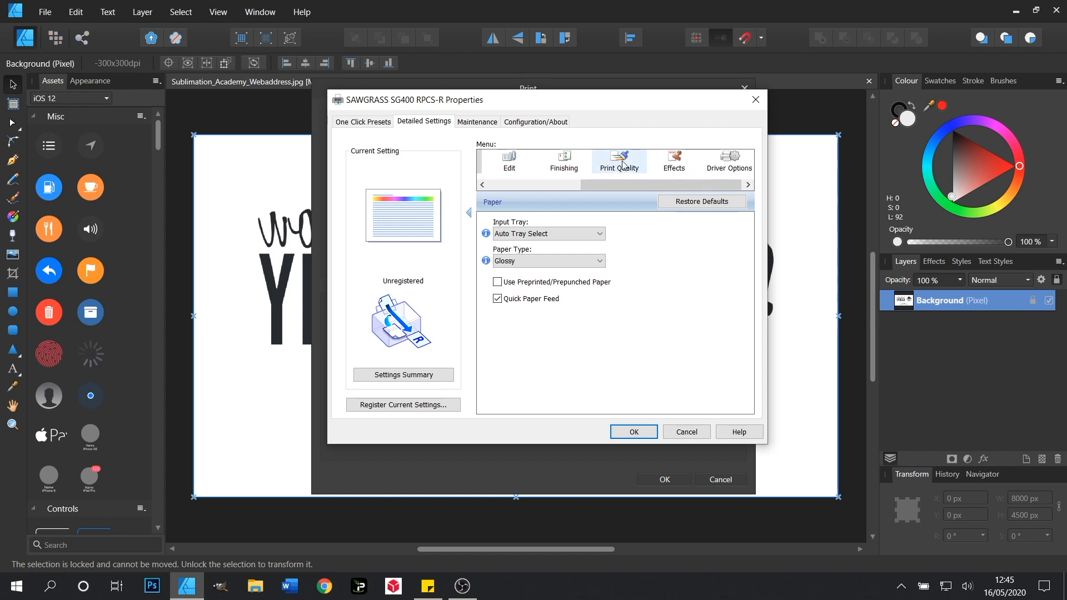
Step: Confirm Print Quality's Color Profile is Off, then accept and start printing to the SG400
left_click(618, 161)
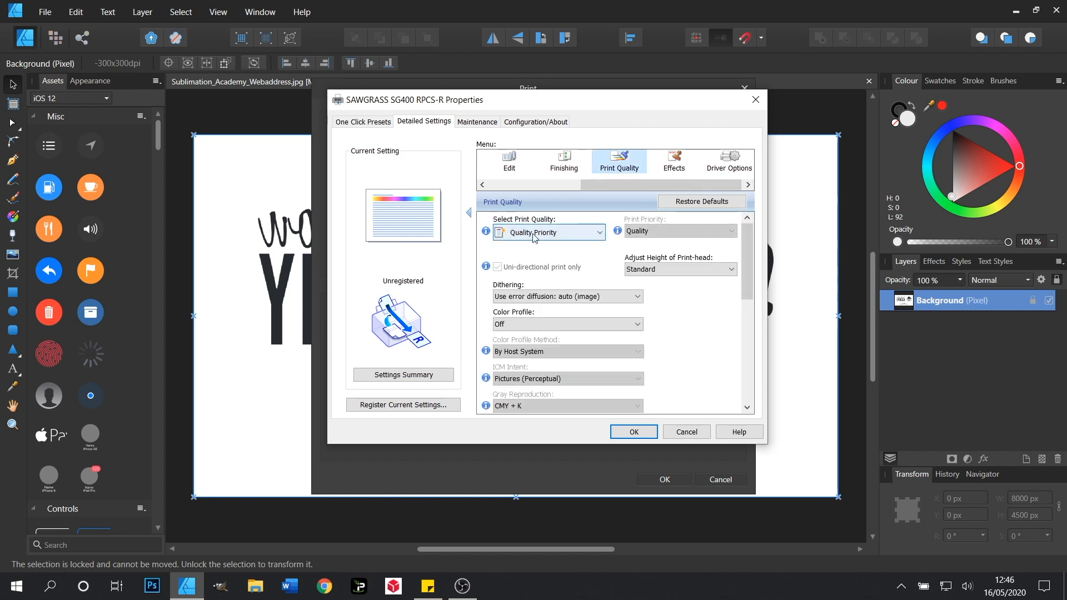
mouse_move(594, 239)
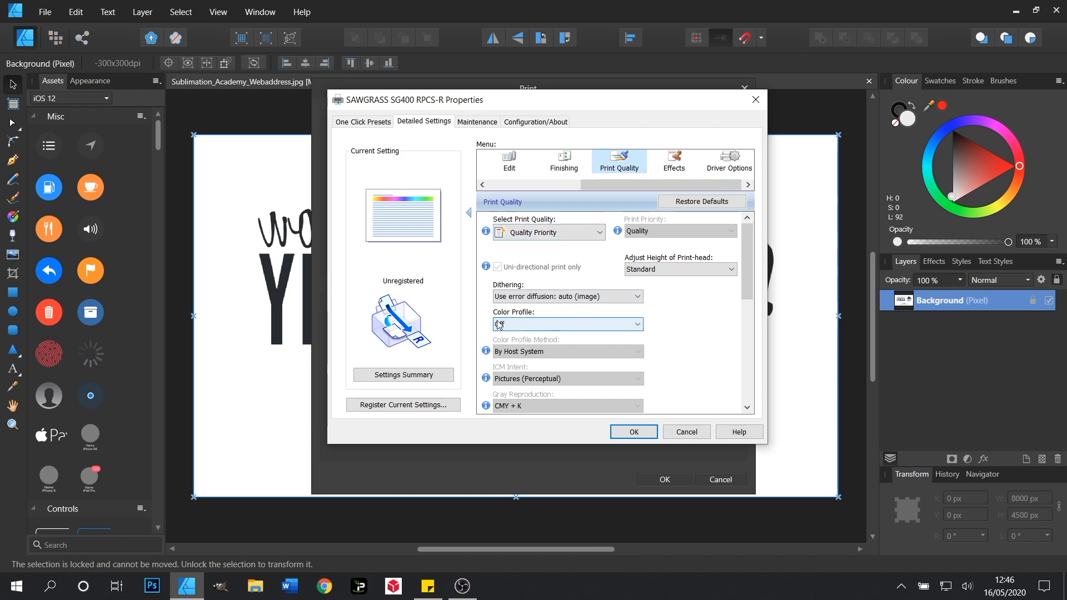
left_click(566, 324)
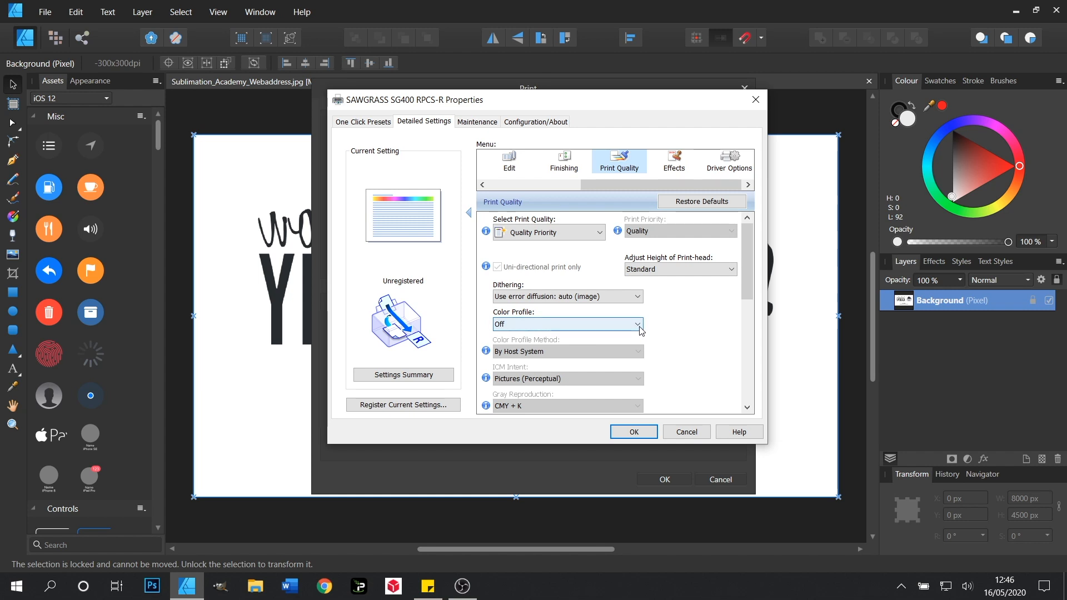
mouse_move(666, 360)
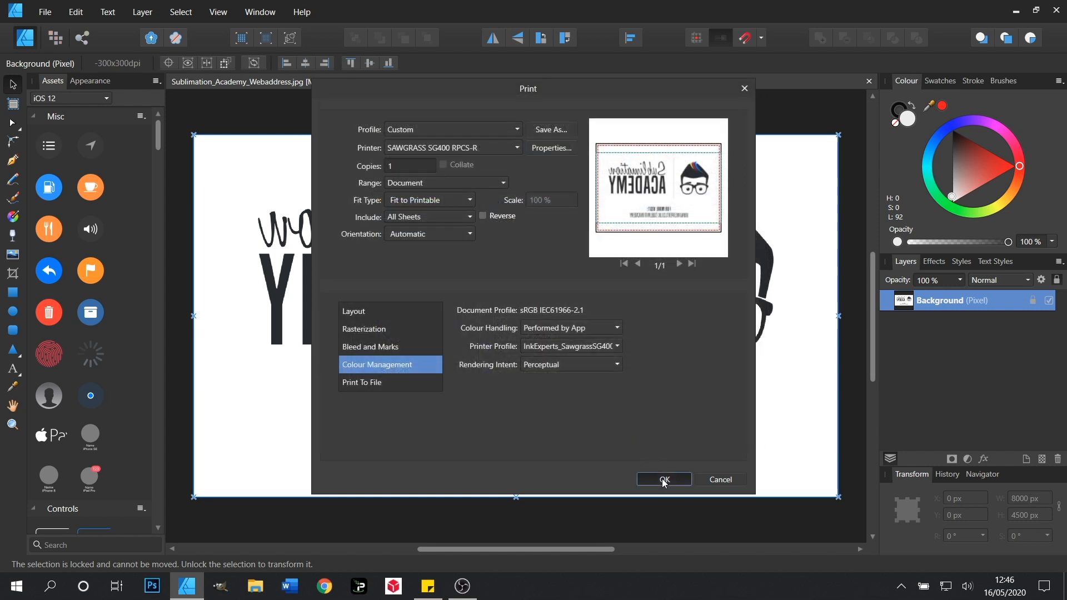
left_click(661, 479)
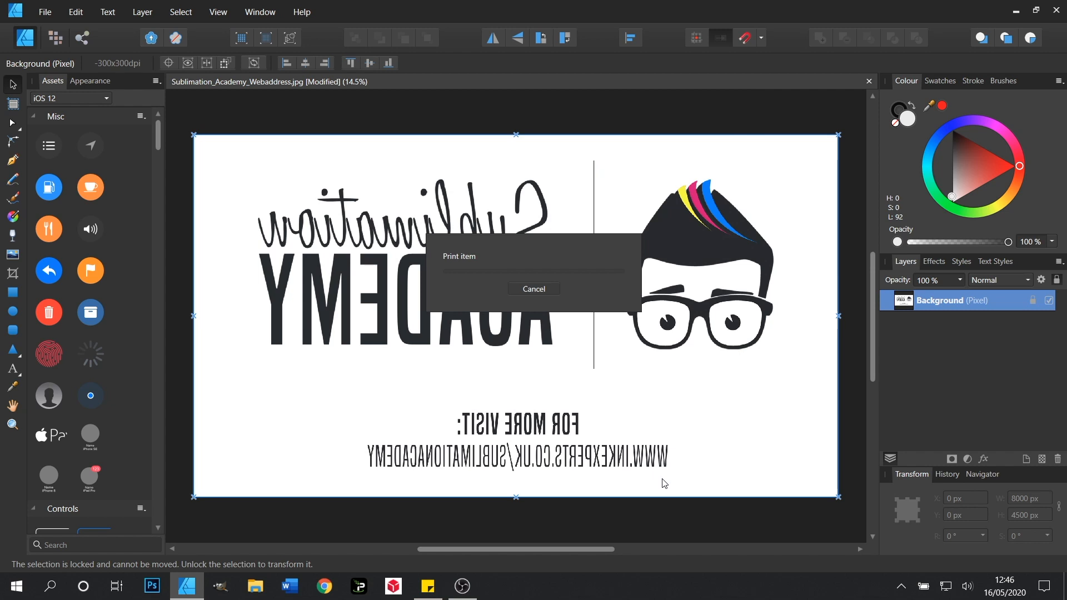